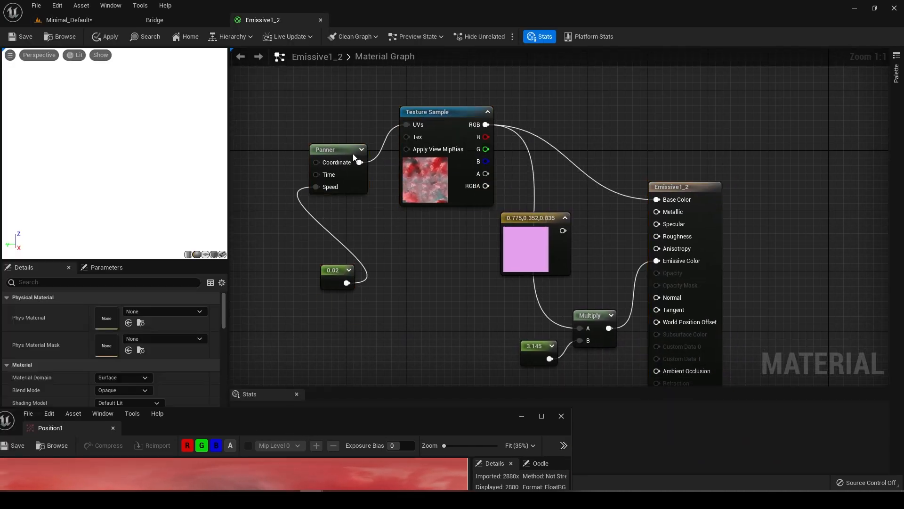
Check the sky panner's 0.02 speed value and return to the level editor.
{"action": "left_click", "coordinate": [334, 270]}
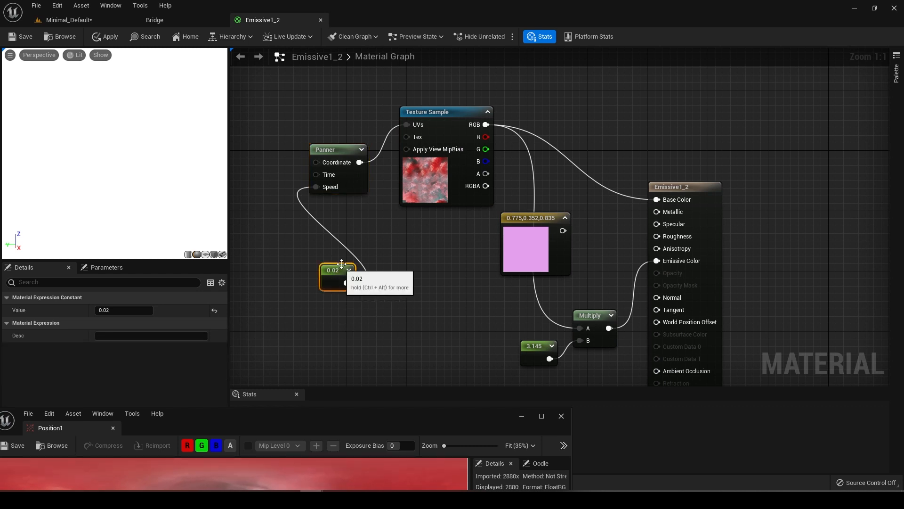
{"action": "mouse_move", "coordinate": [427, 192]}
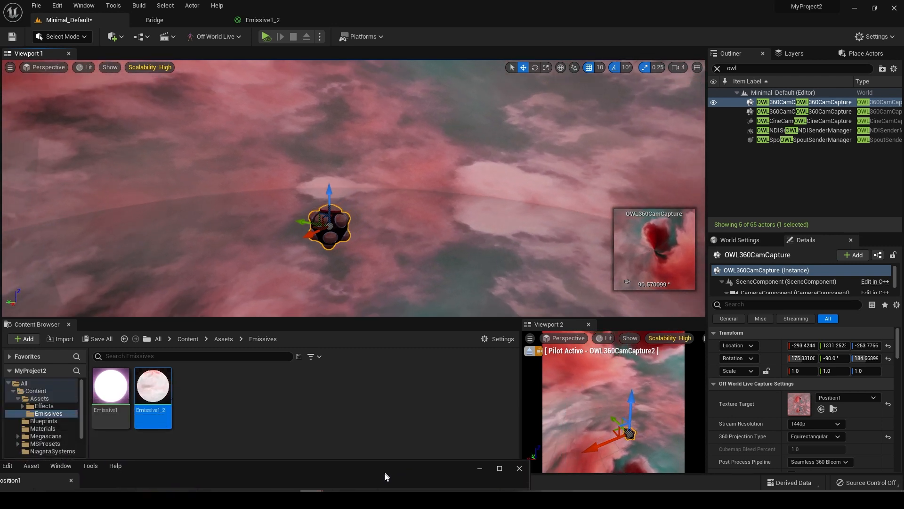
{"action": "double_click", "coordinate": [152, 384]}
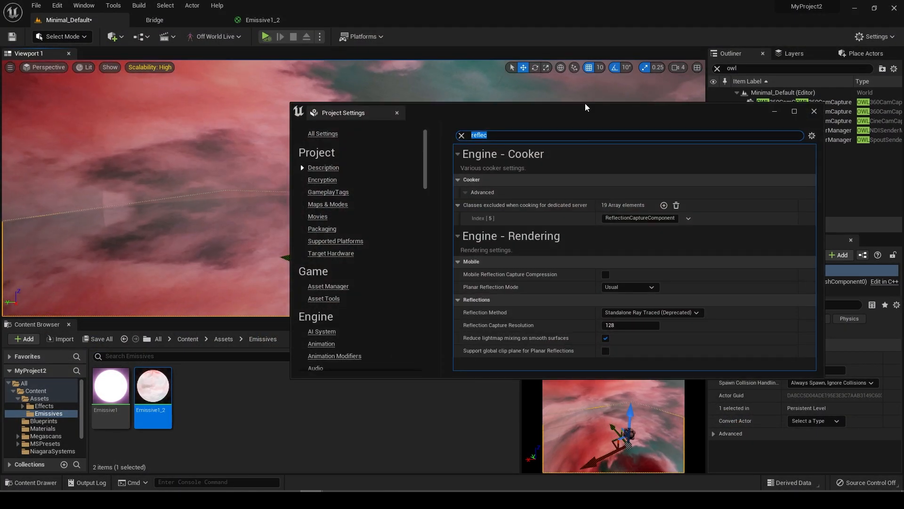
Close Project Settings to view the second OWL 360 camera's Position1 render target.
{"action": "left_click", "coordinate": [397, 112]}
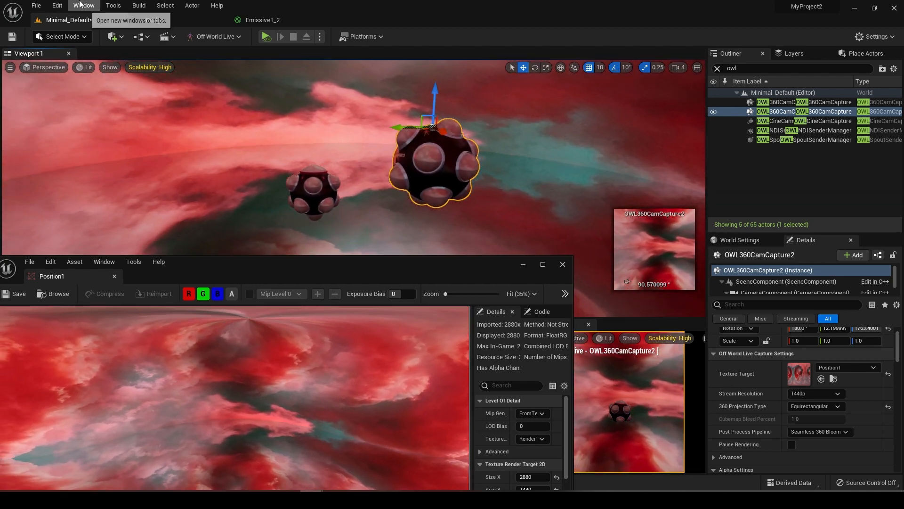
Set the project's Reflection Method to Lumen in Project Settings.
{"action": "left_click", "coordinate": [56, 6]}
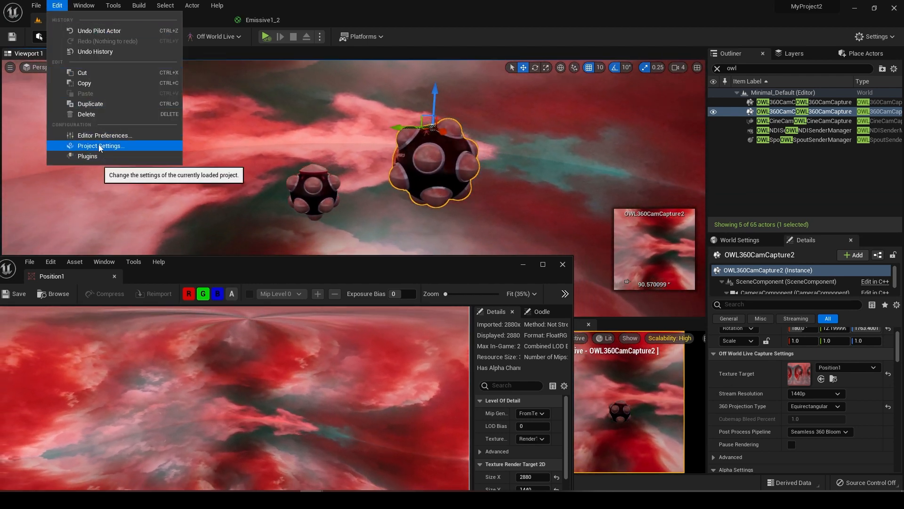
{"action": "left_click", "coordinate": [101, 145]}
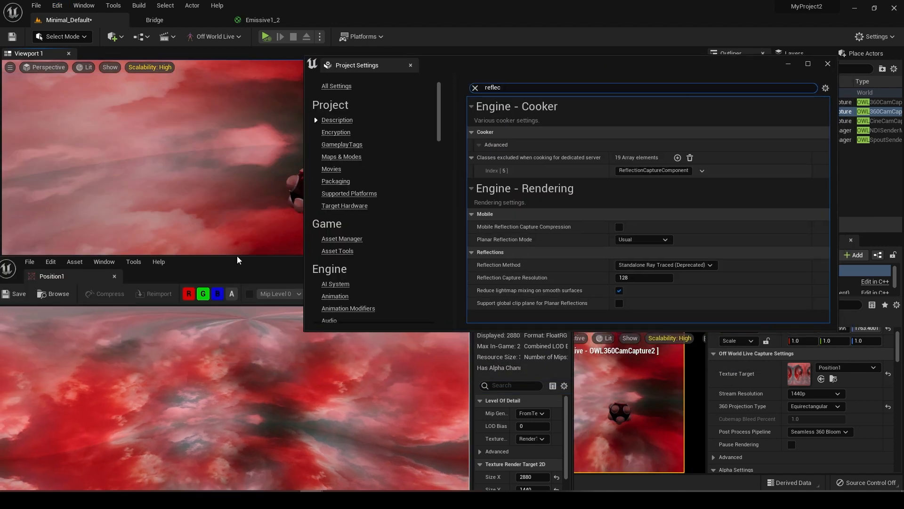
{"action": "left_click", "coordinate": [665, 264]}
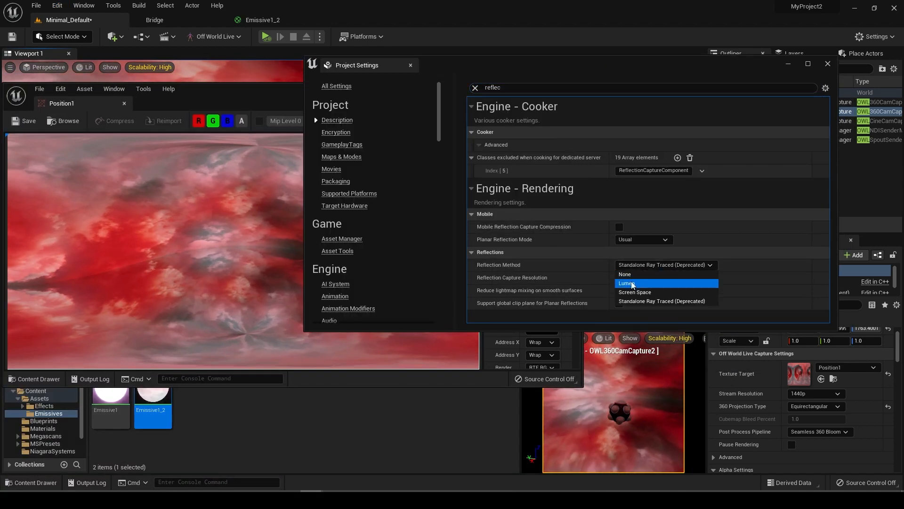
{"action": "left_click", "coordinate": [626, 274]}
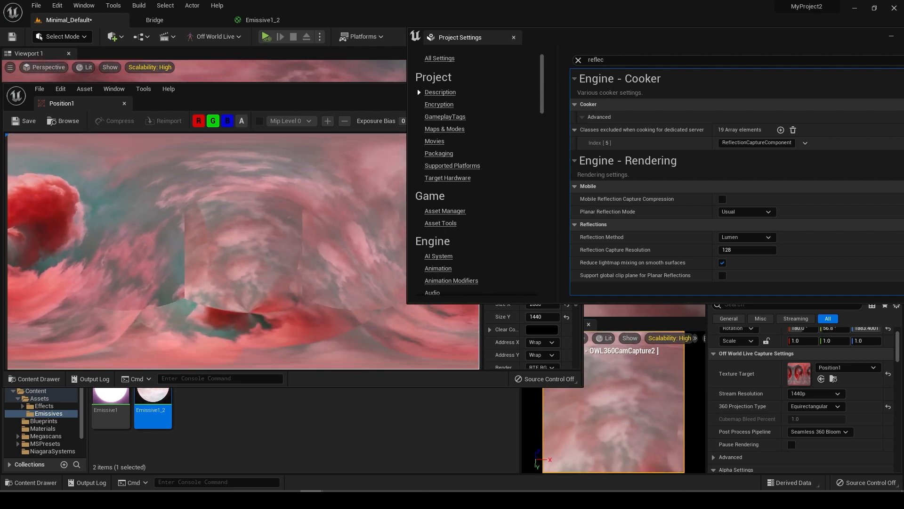
Switch the Reflection Method to Screen Space, comparing the spheres' 360 capture.
{"action": "left_click", "coordinate": [746, 237]}
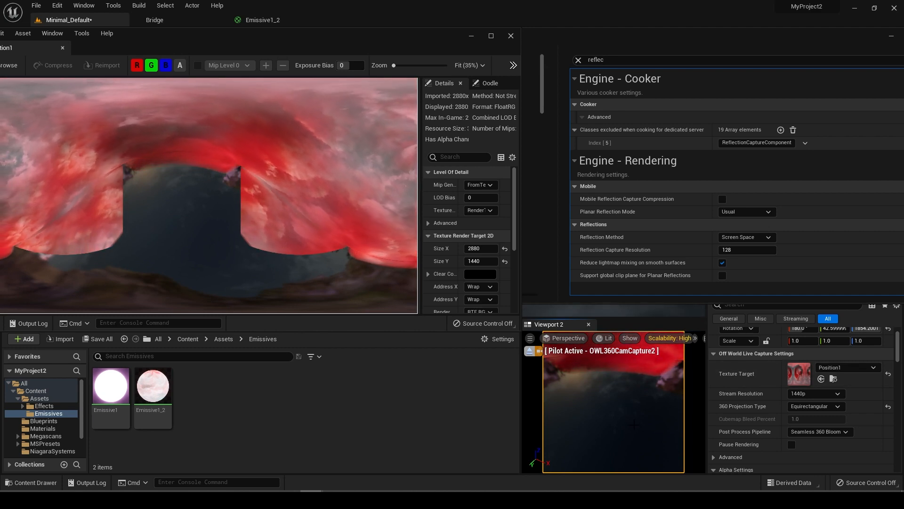
{"action": "left_click", "coordinate": [746, 237]}
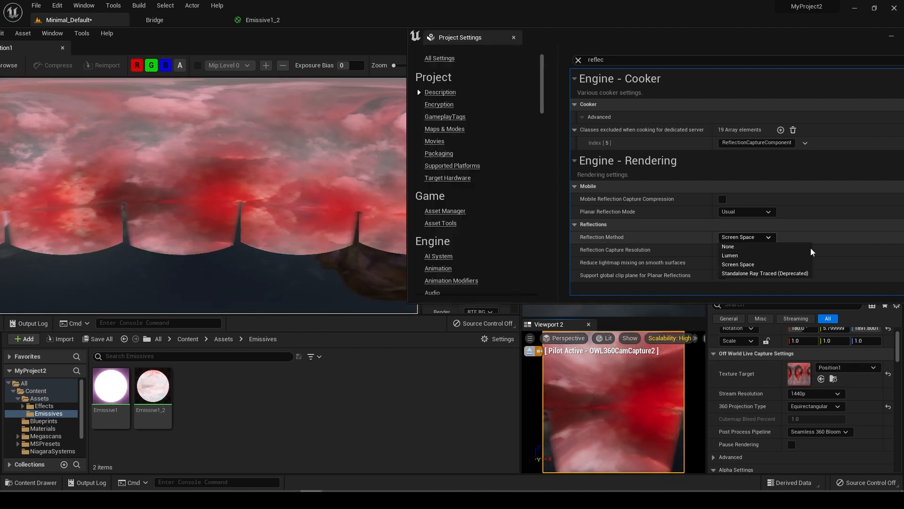
{"action": "left_click", "coordinate": [765, 273]}
{"action": "type", "text": "global illumina"}
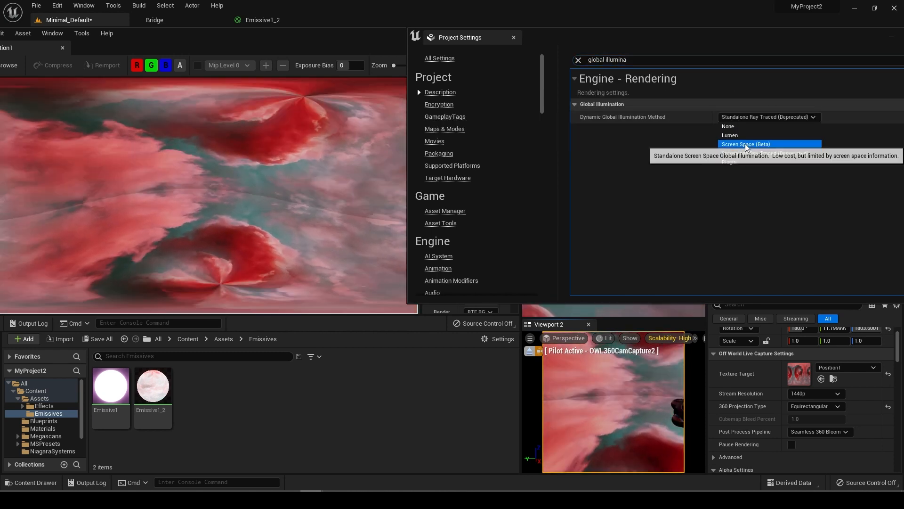
Set global illumination to Screen Space (Beta), then reflections back to Standalone Ray Traced.
{"action": "left_click", "coordinate": [746, 143]}
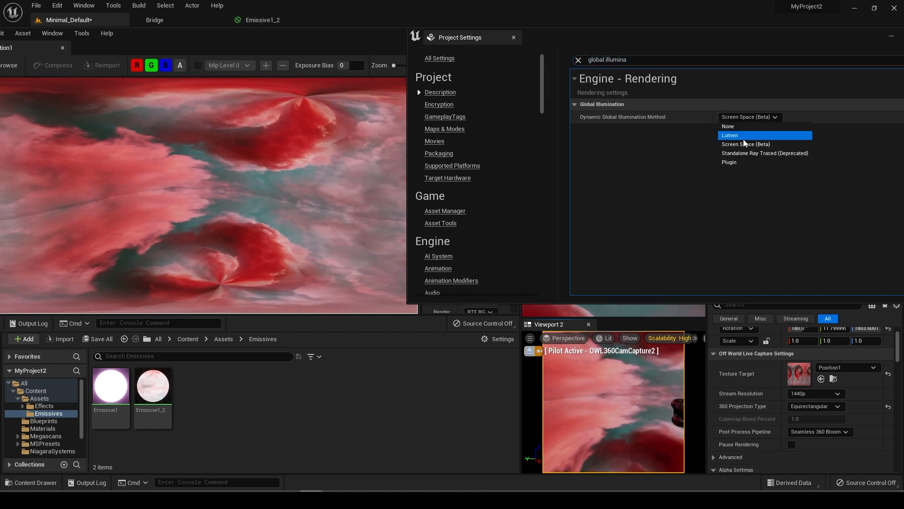
{"action": "type", "text": "reflections"}
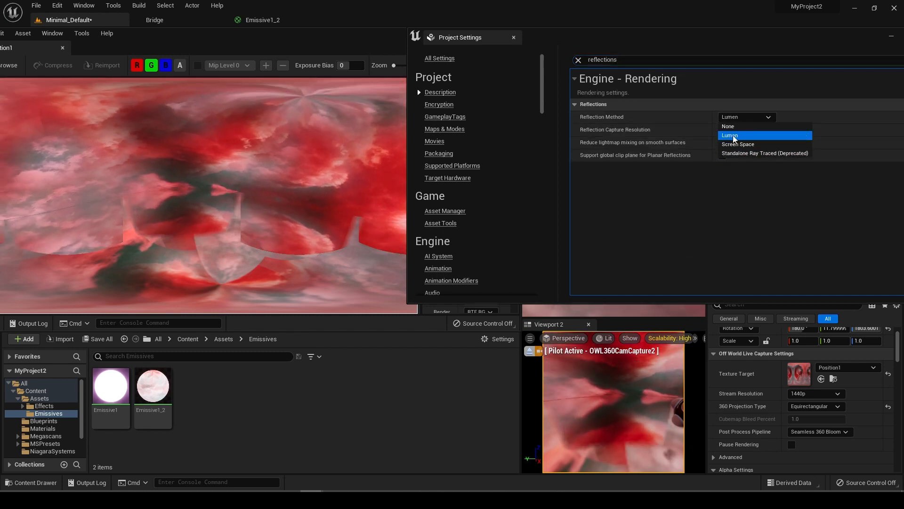
{"action": "left_click", "coordinate": [765, 152]}
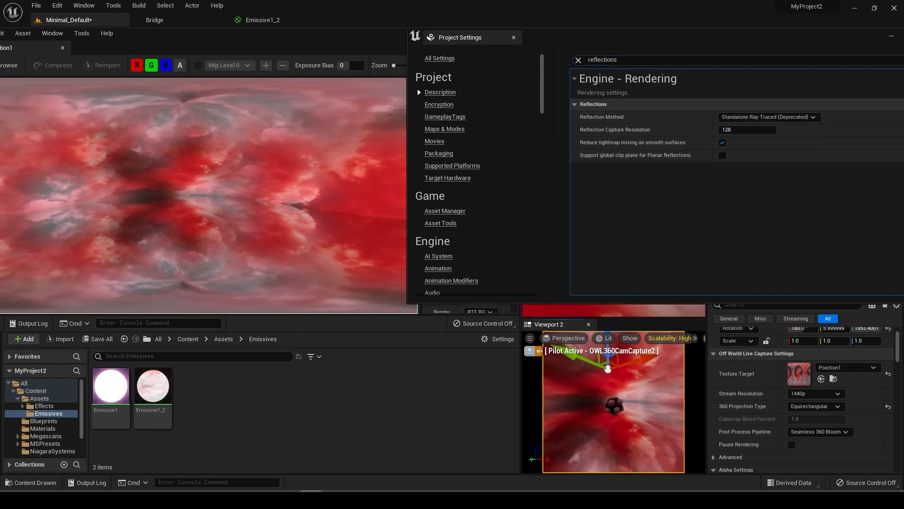